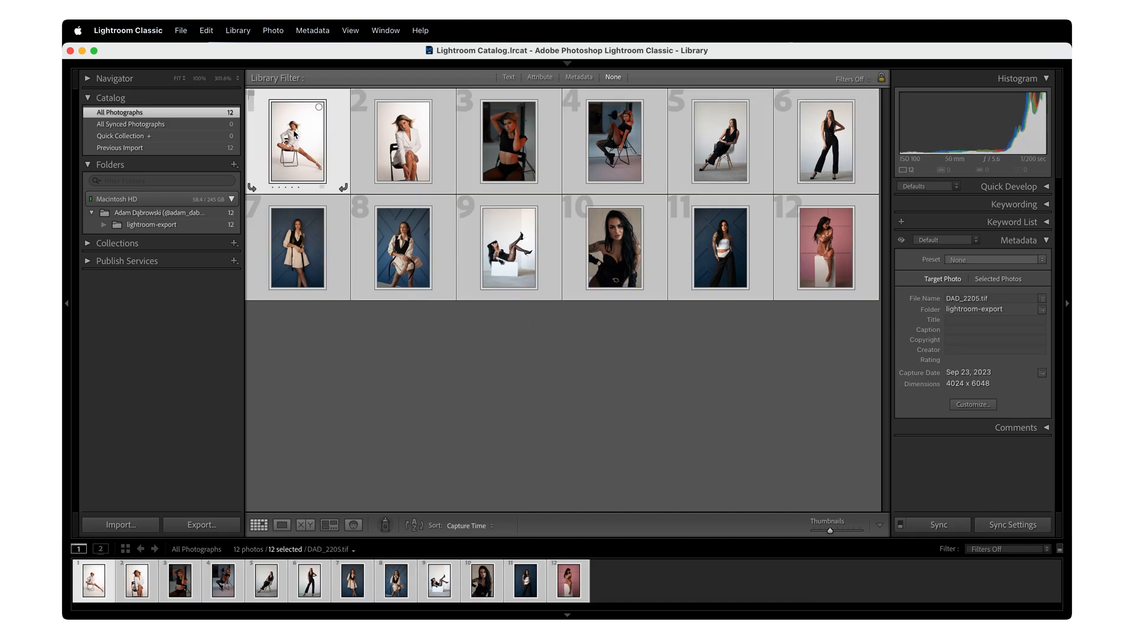
Open the Export dialog from the File menu for the 12 selected photos.
left_click(180, 30)
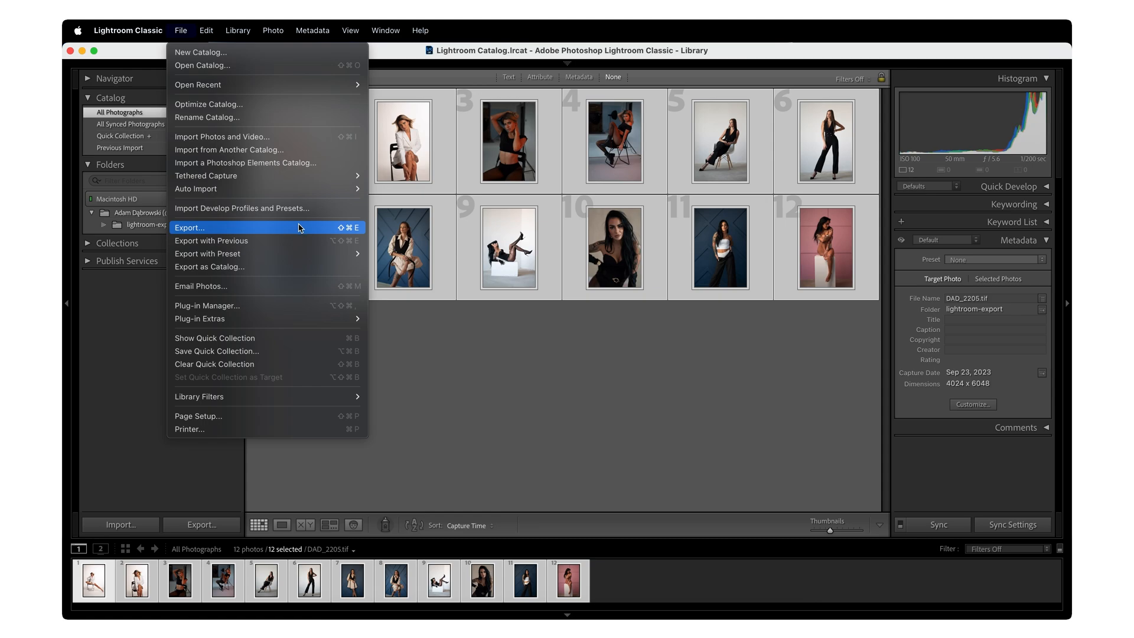
left_click(190, 228)
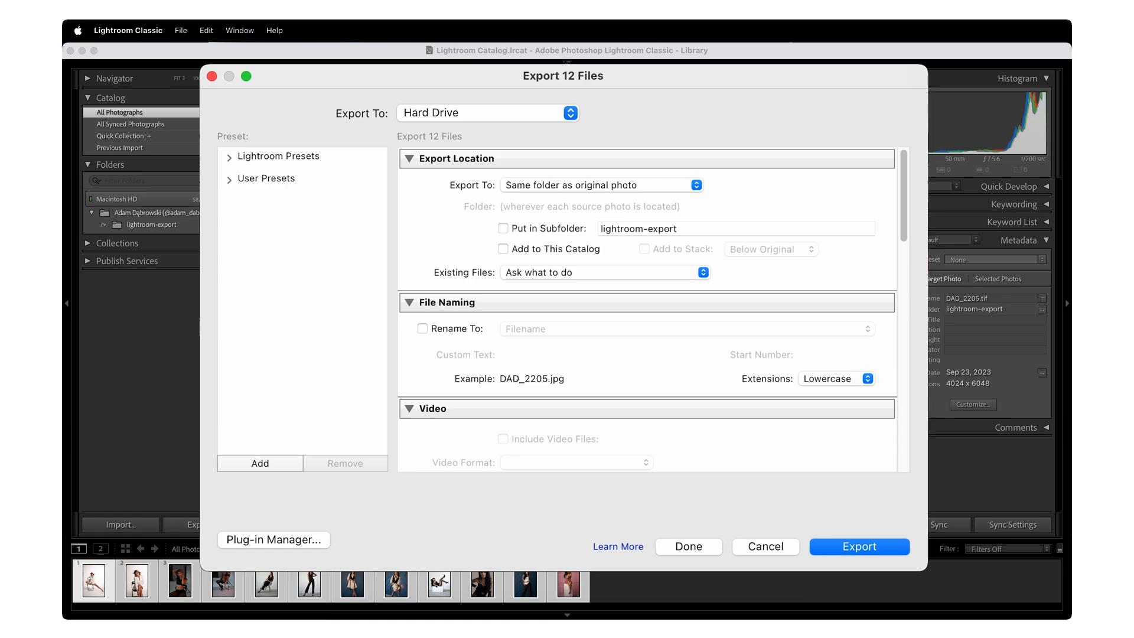
Export the 12 photos to Retouch4me Arams as TIFFs in a lightroom-export subfolder, added to the catalog.
left_click(488, 112)
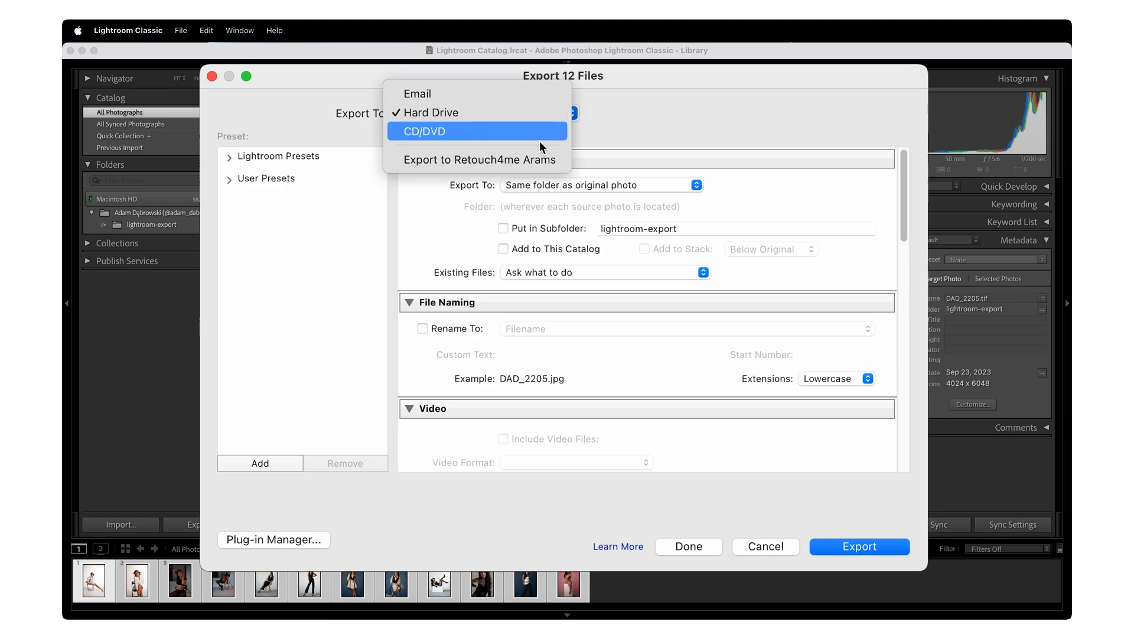
left_click(479, 160)
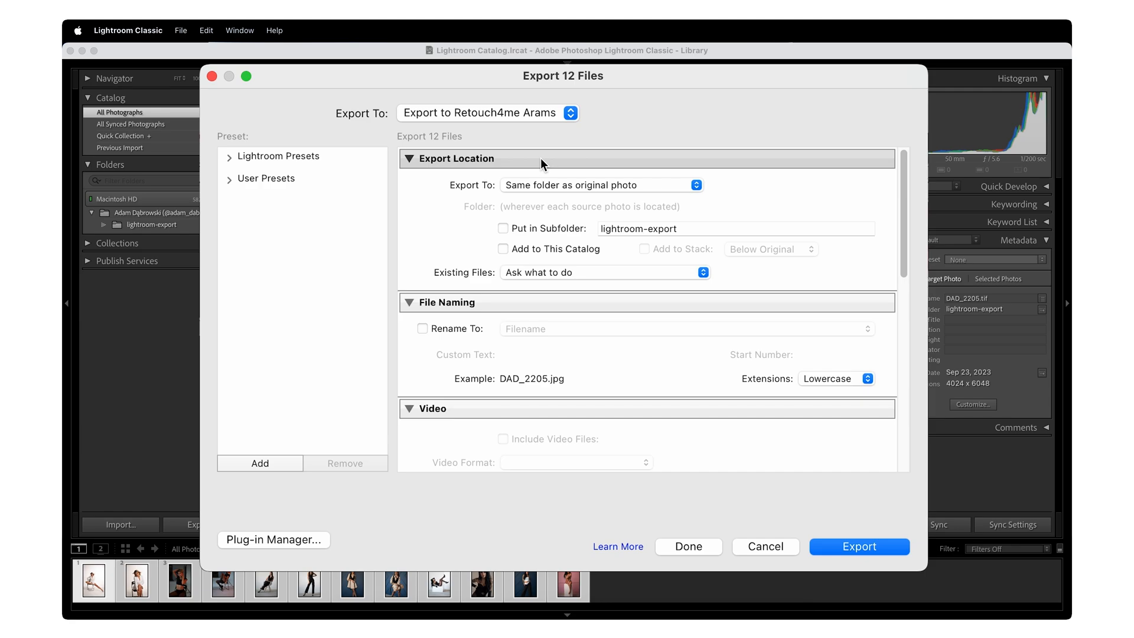
left_click(600, 184)
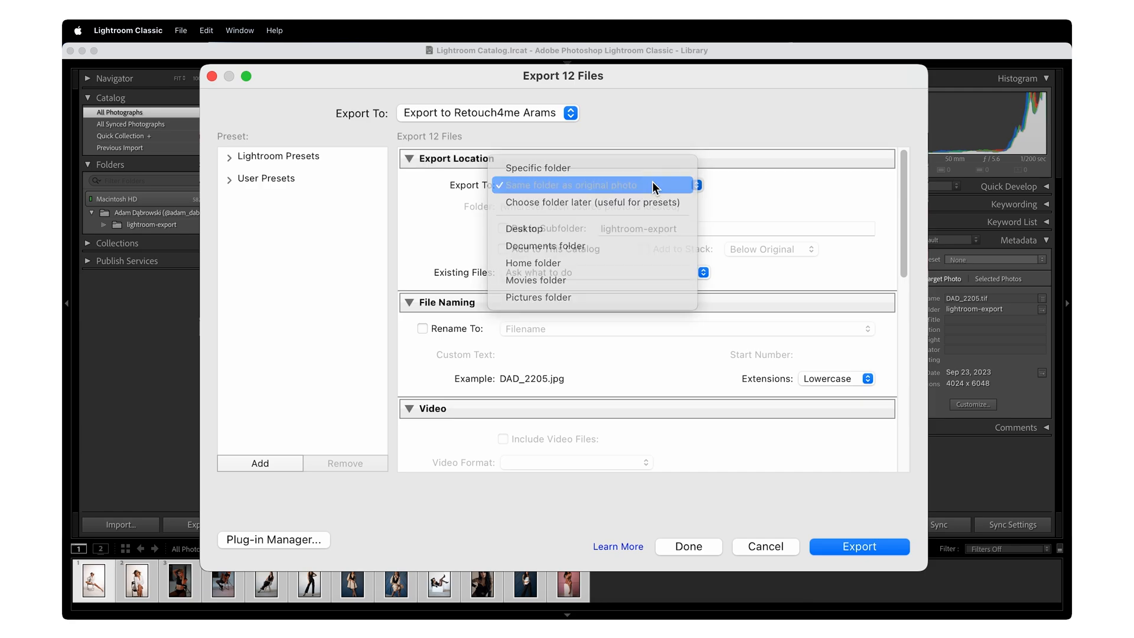
left_click(571, 184)
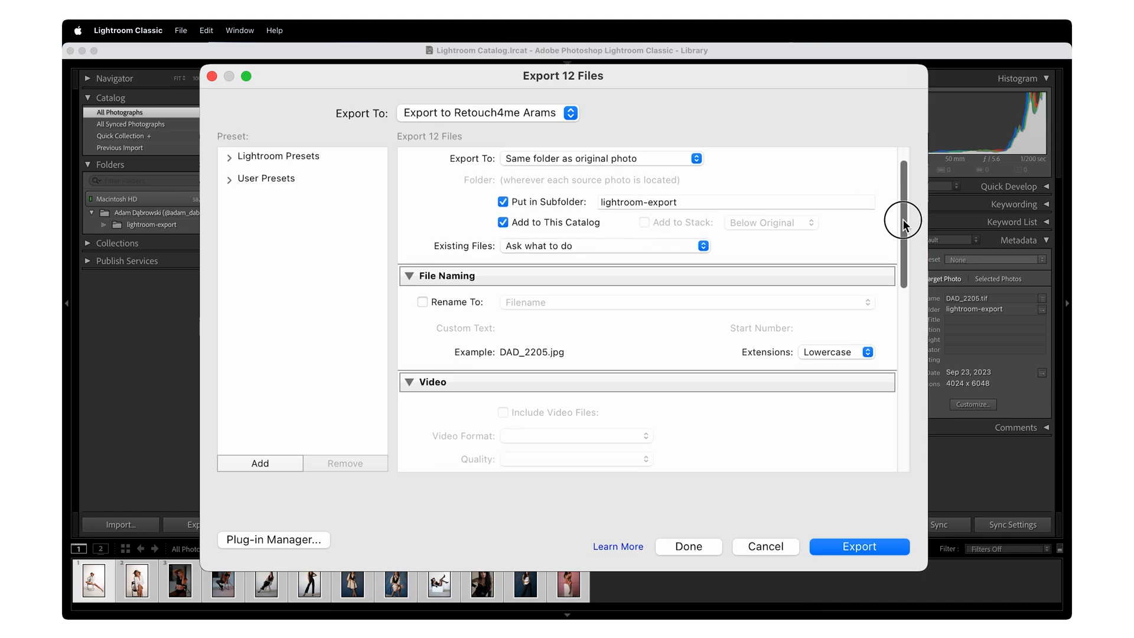
scroll("down", 3)
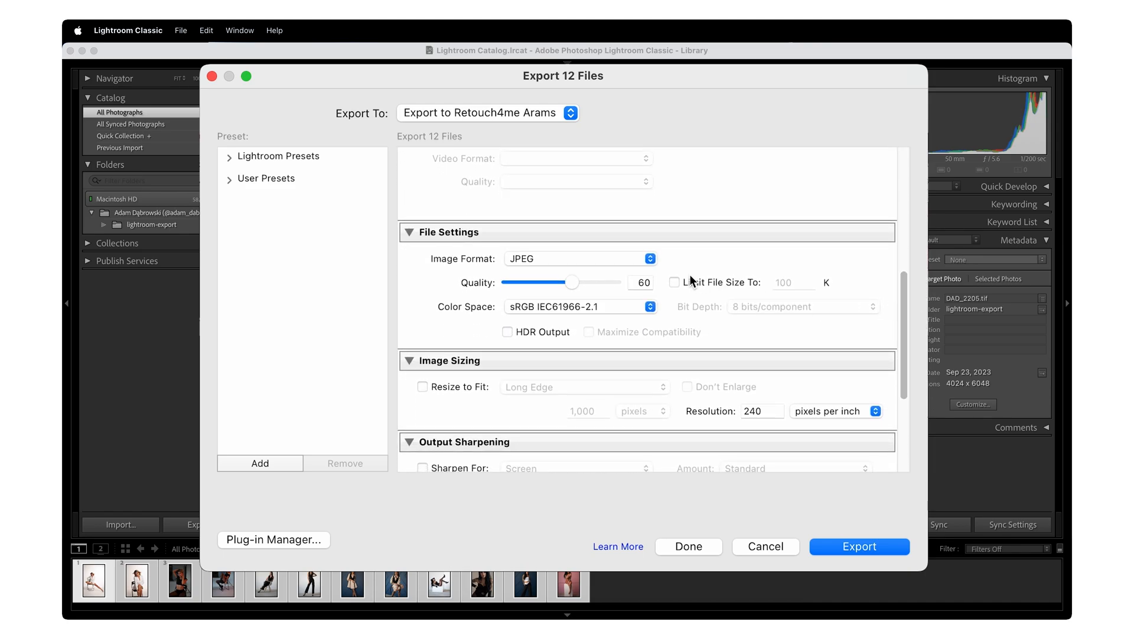
left_click(579, 258)
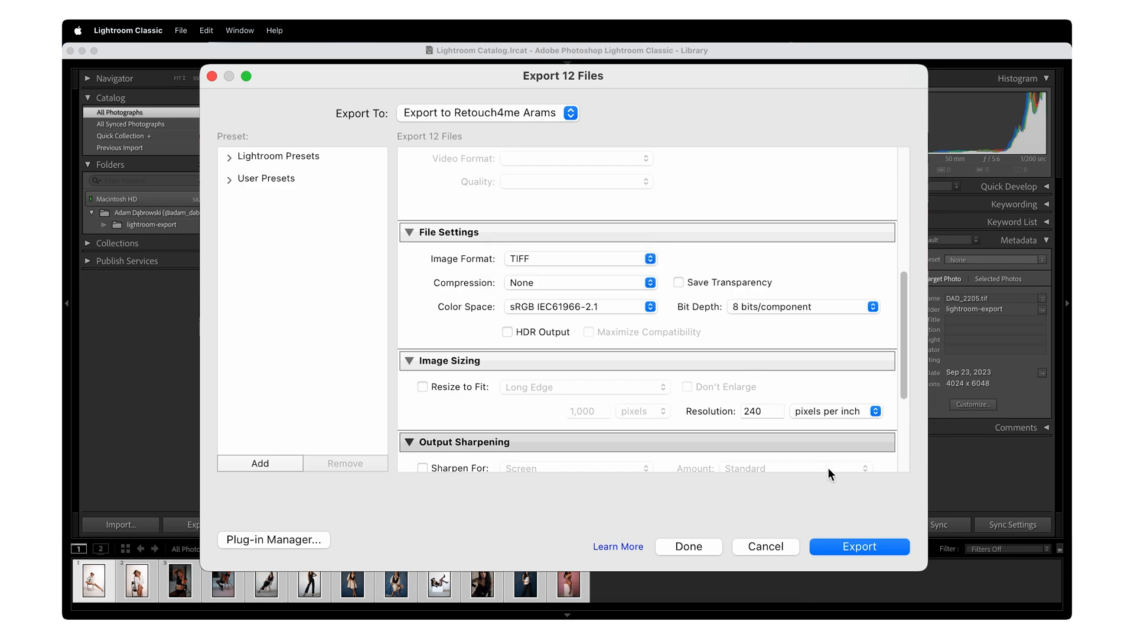
left_click(858, 545)
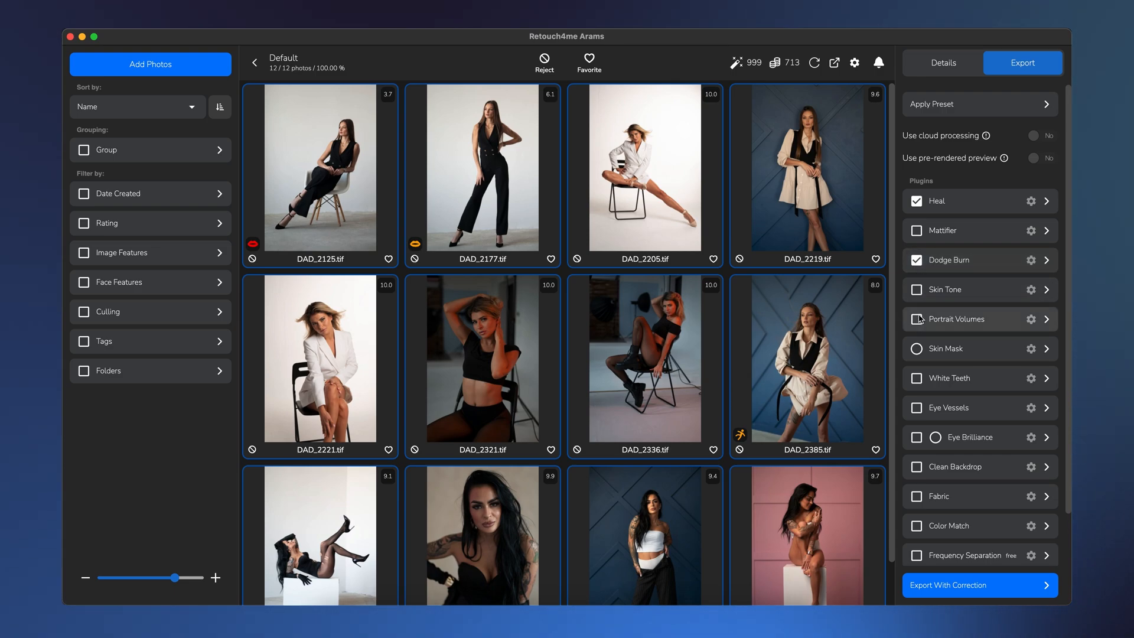
Add Portrait Volumes and export as layered TIFFs, keeping original names and overwriting.
left_click(916, 319)
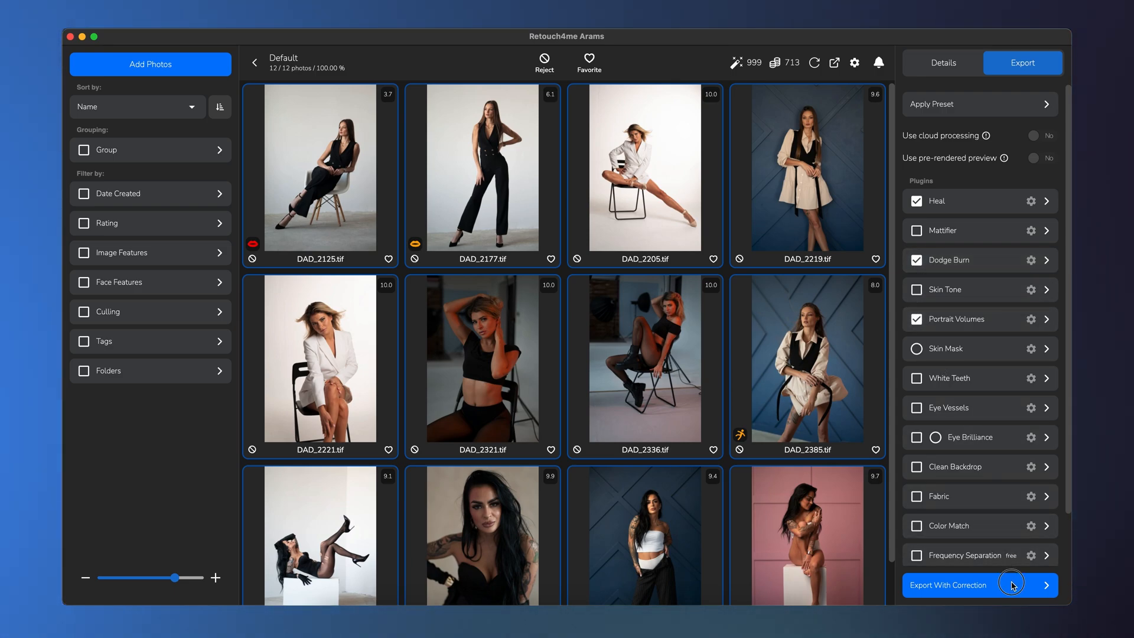
left_click(979, 586)
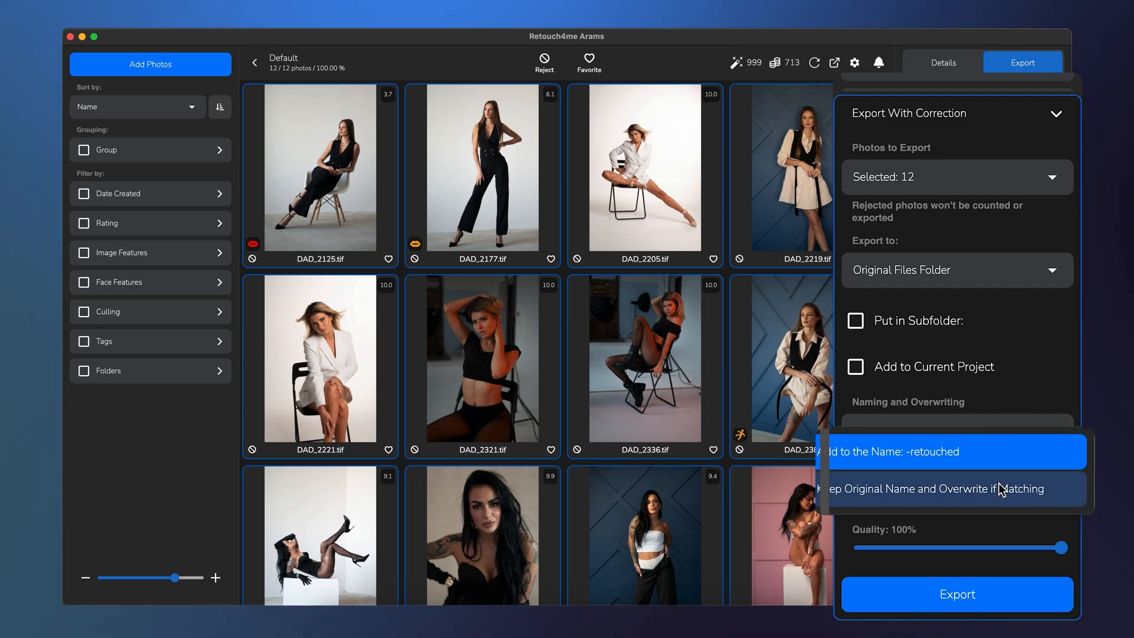
left_click(871, 496)
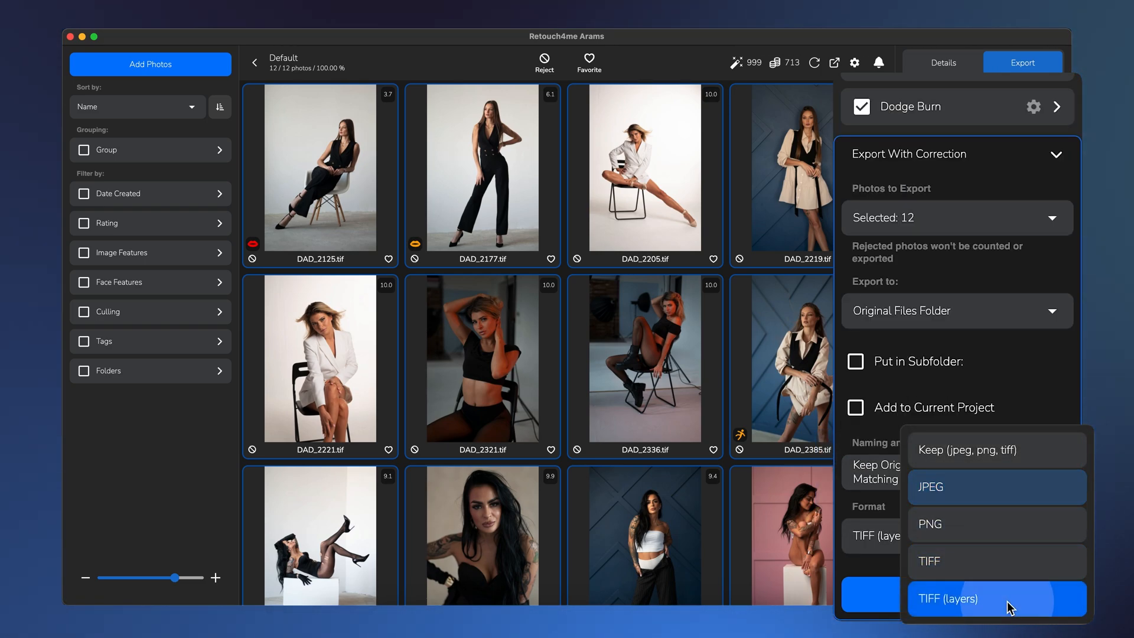
left_click(948, 599)
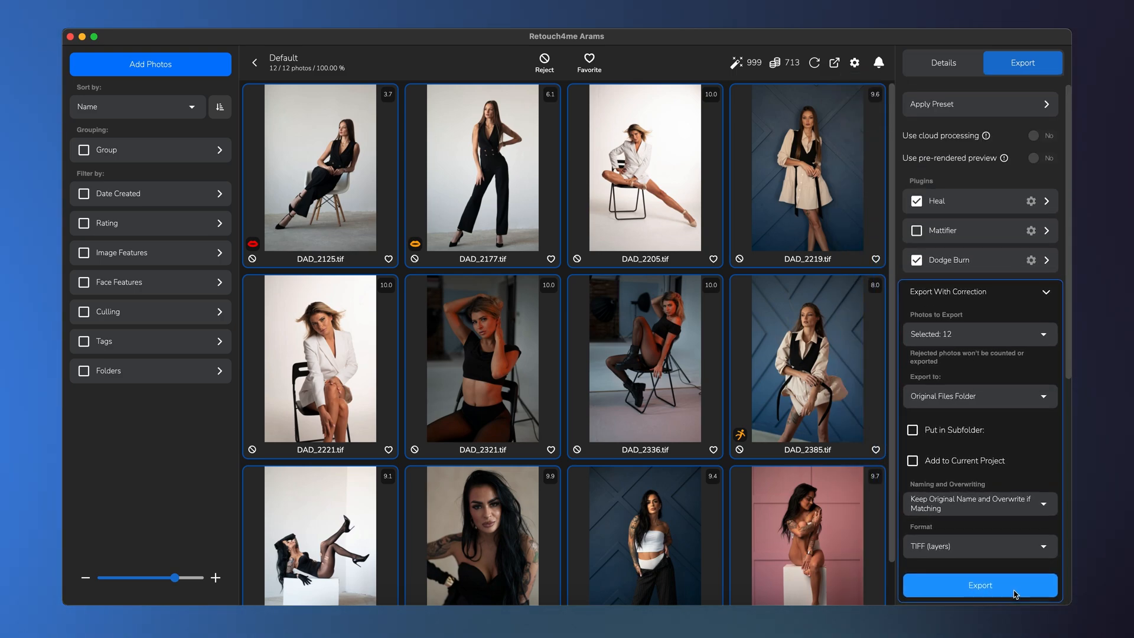
left_click(979, 585)
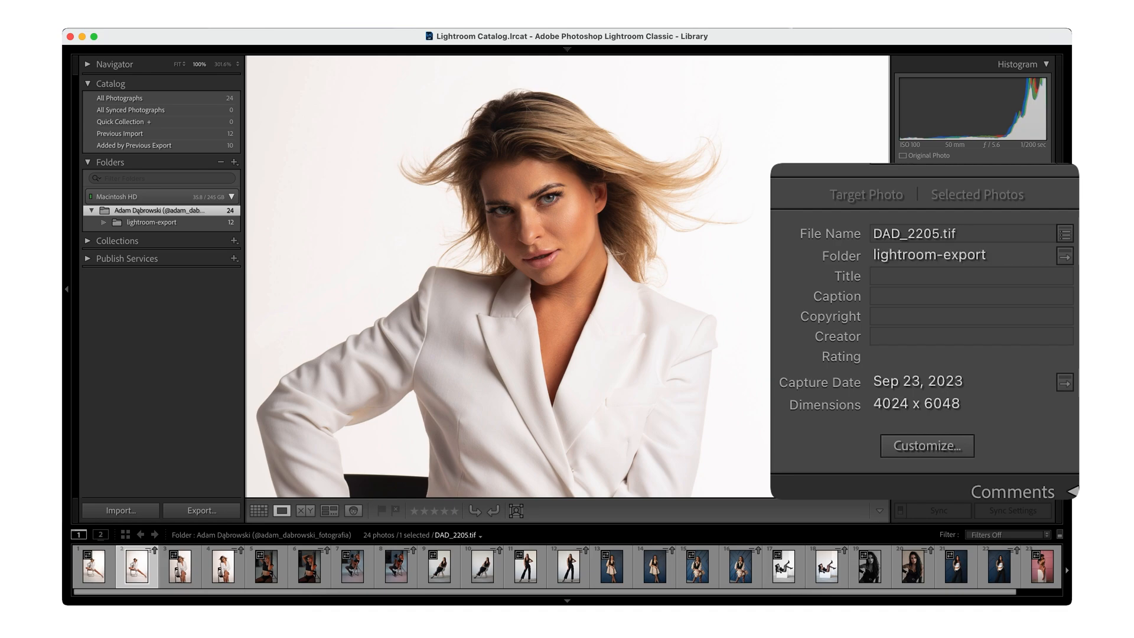
Switch to Grid view and enlarge a retouched TIFF to inspect the skin.
left_click(222, 566)
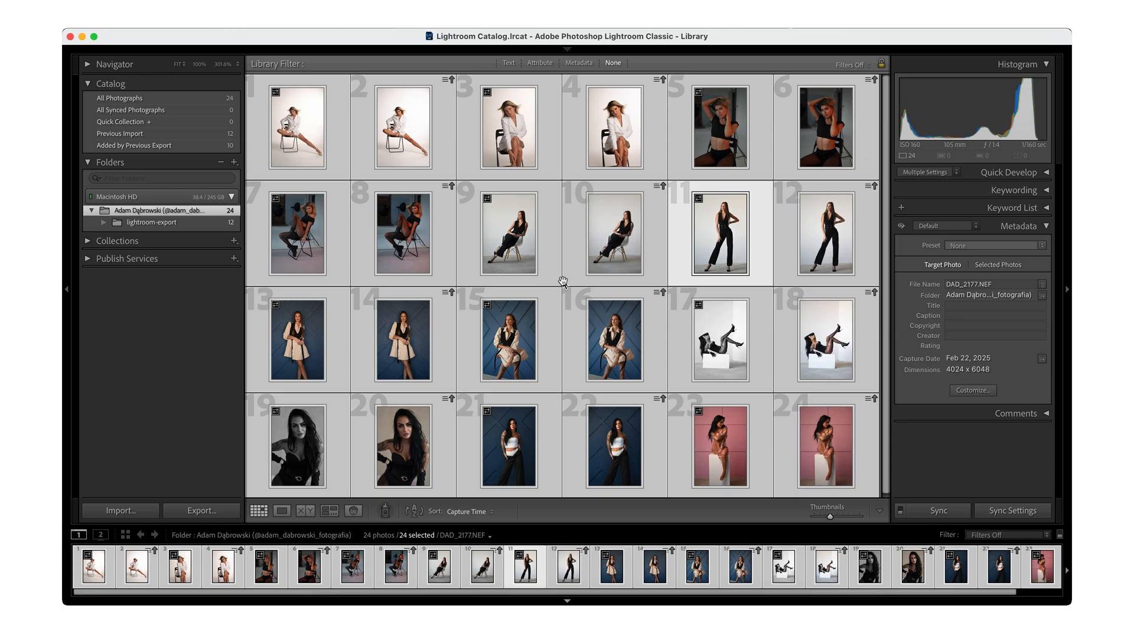
left_click(281, 511)
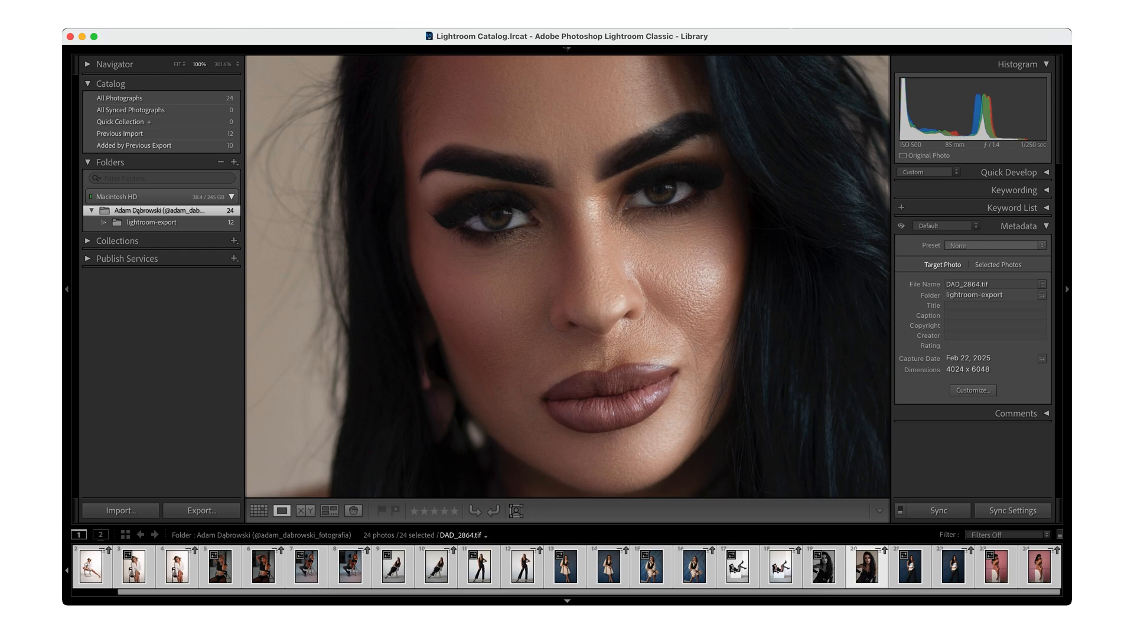
Edit the original DAD_2864.tif in Adobe Photoshop 2025.
right_click(481, 190)
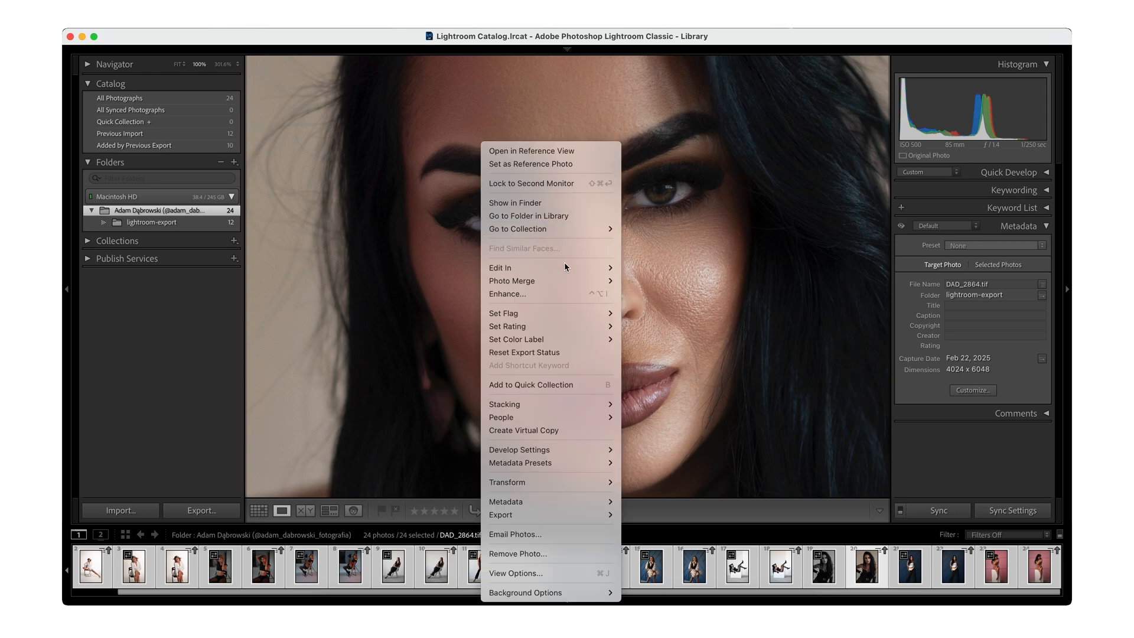
mouse_move(499, 268)
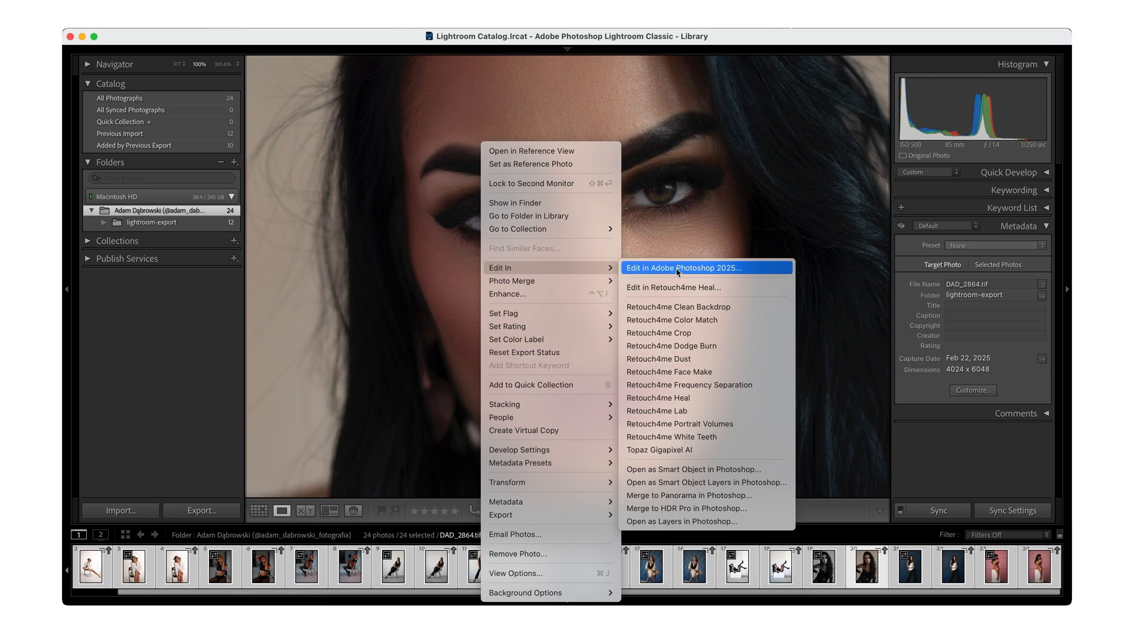
left_click(685, 268)
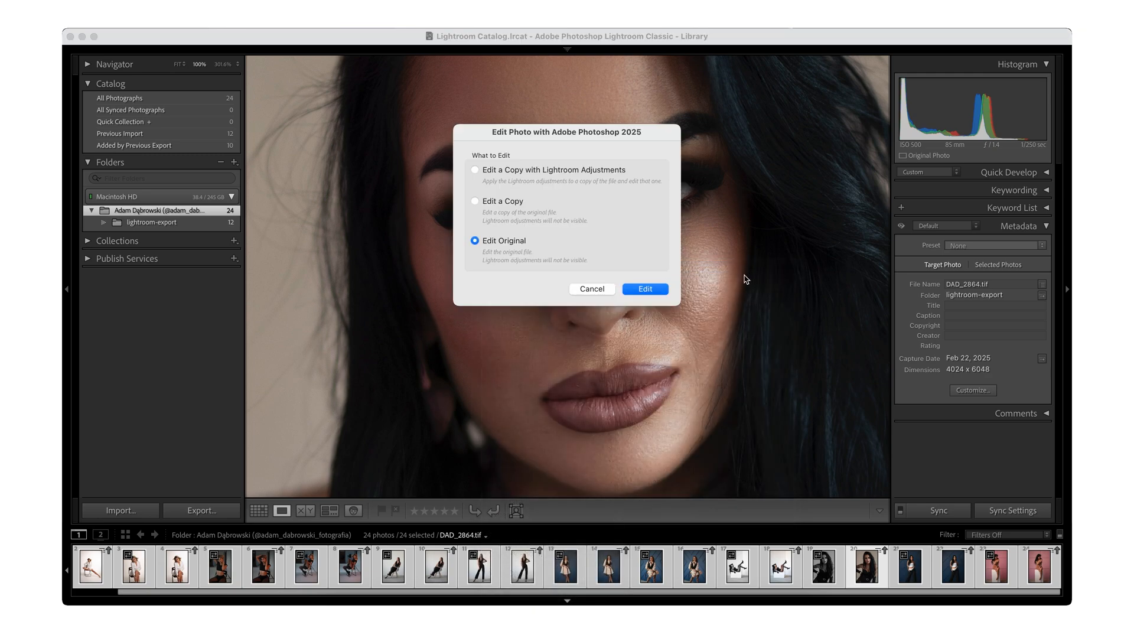
left_click(644, 289)
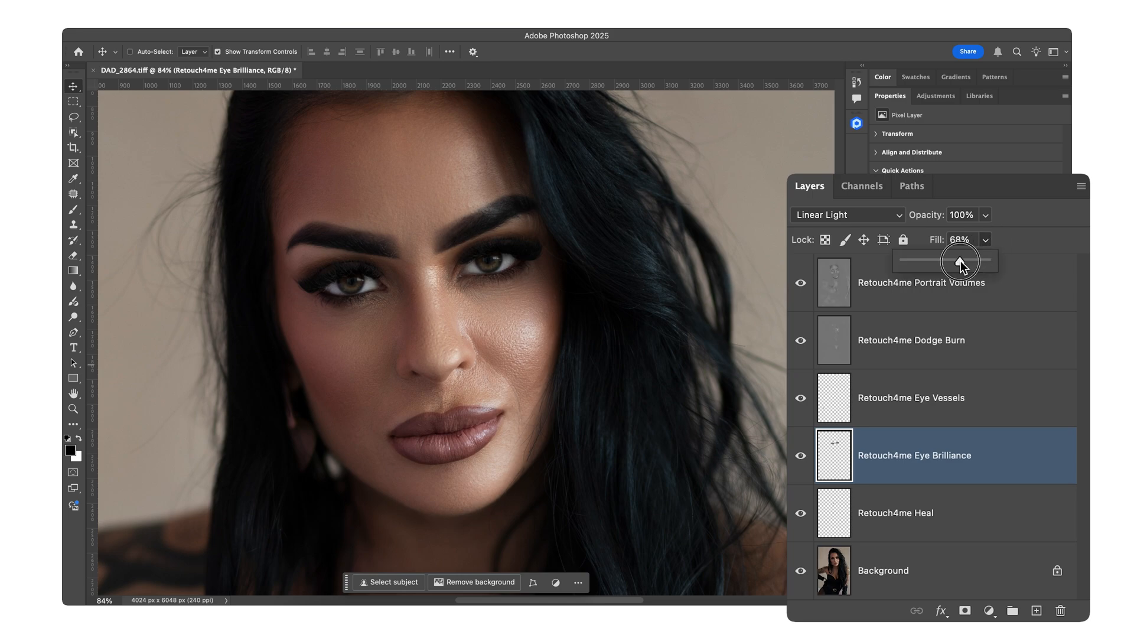
Set the Retouch4me Eye Brilliance layer to 20% fill with Linear Light blending.
left_click_drag(958, 261, 918, 261)
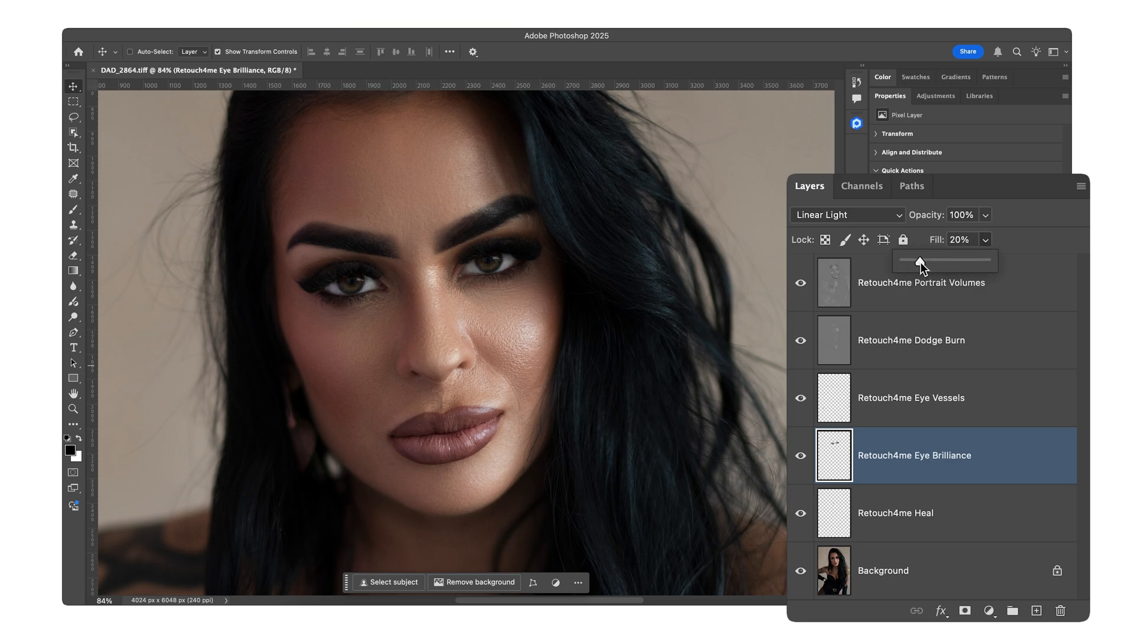
left_click(921, 283)
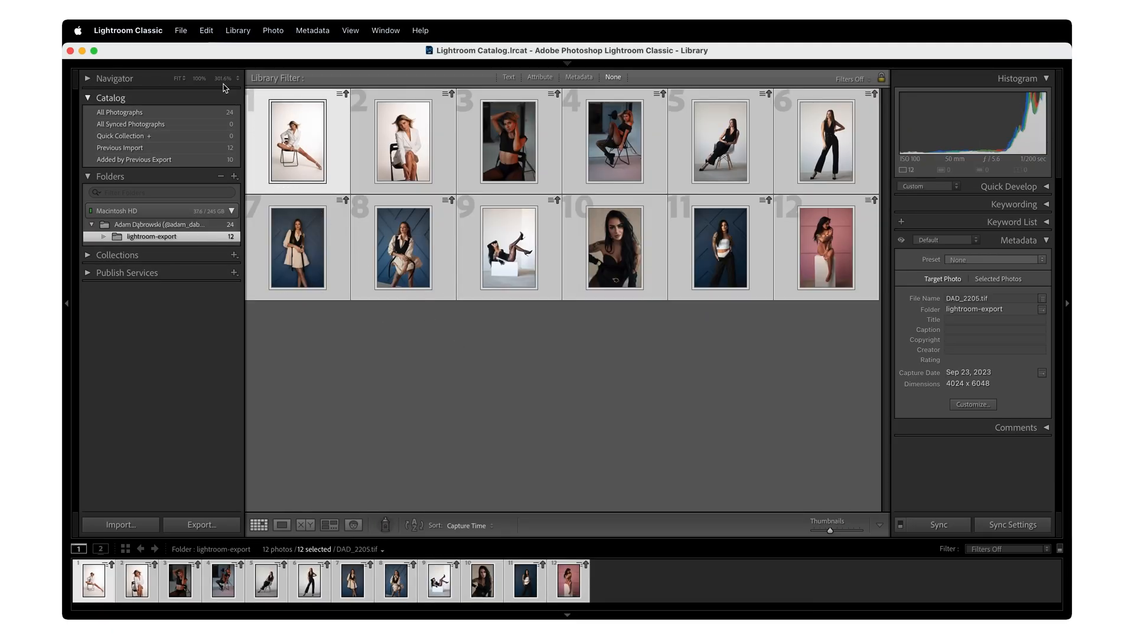
Export the 24 files to the hard drive in a 'jpg' subfolder as quality-95 JPEGs.
left_click(180, 30)
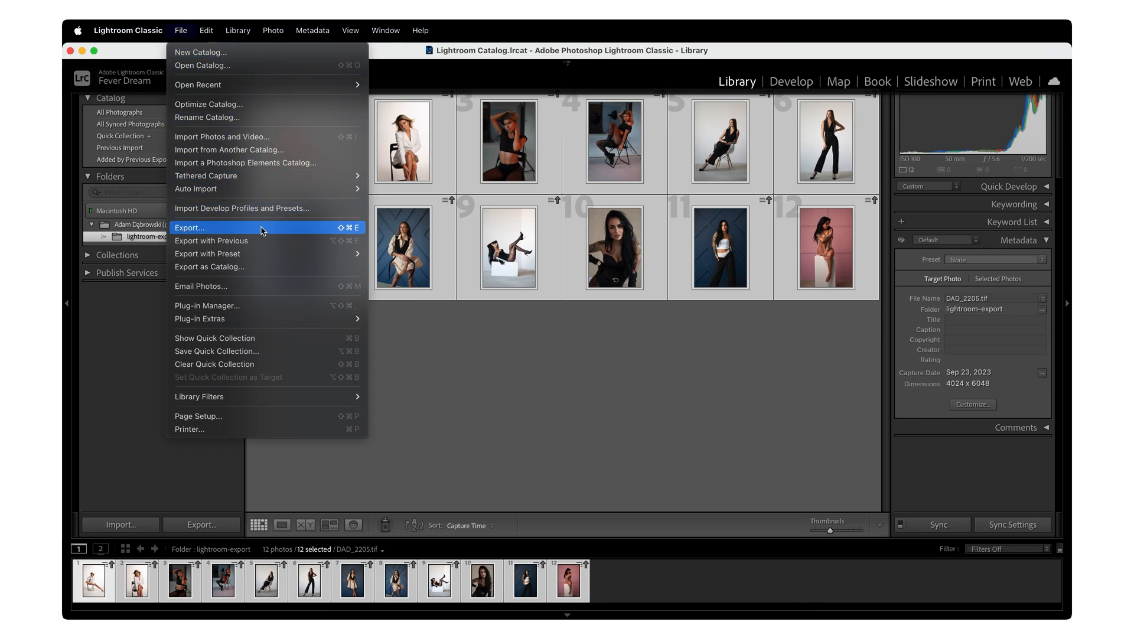
left_click(190, 226)
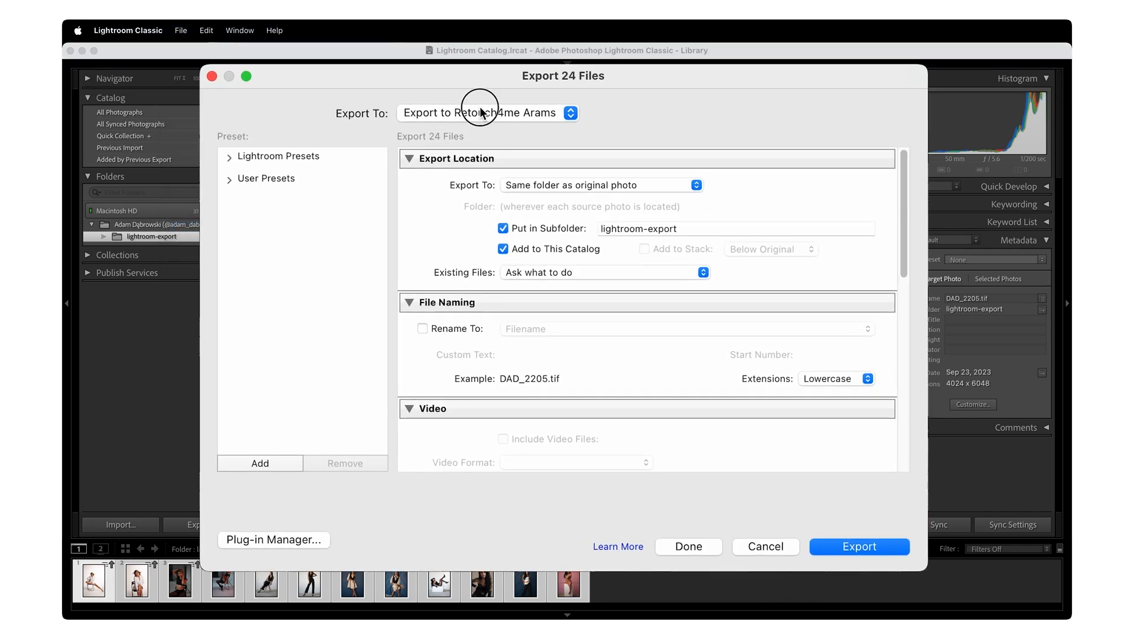
left_click(486, 113)
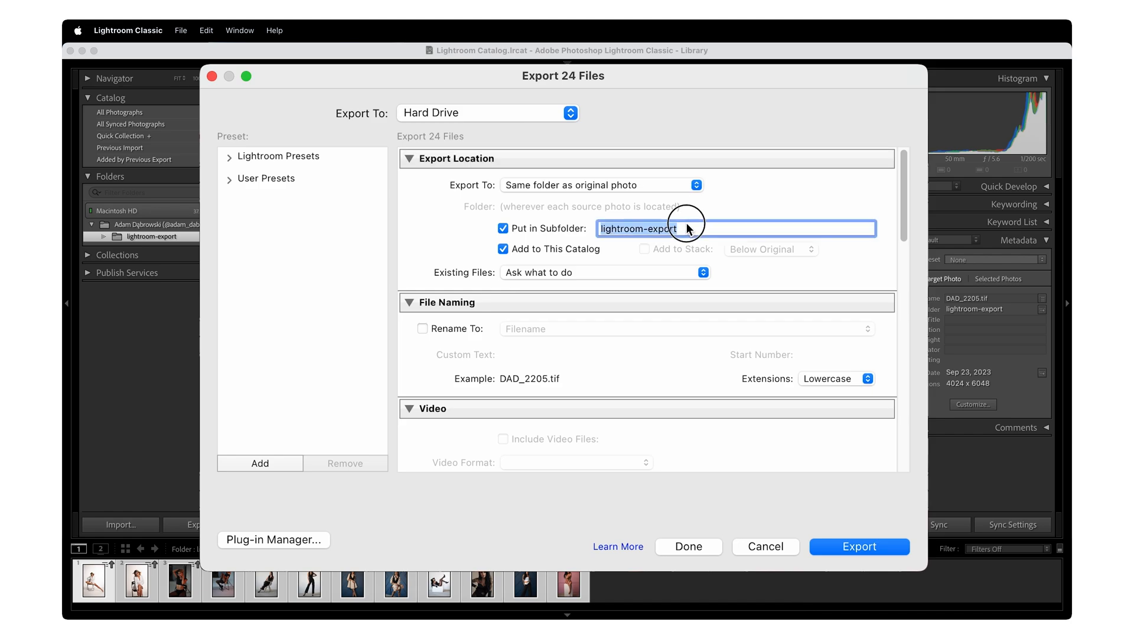
type("jpg")
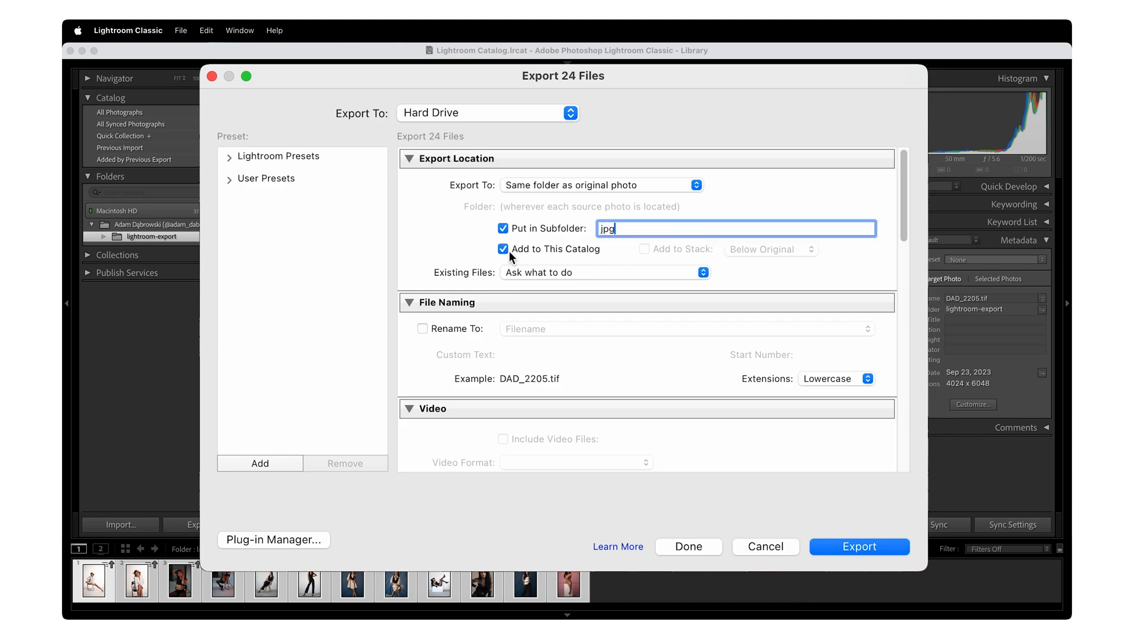
scroll("down", 3)
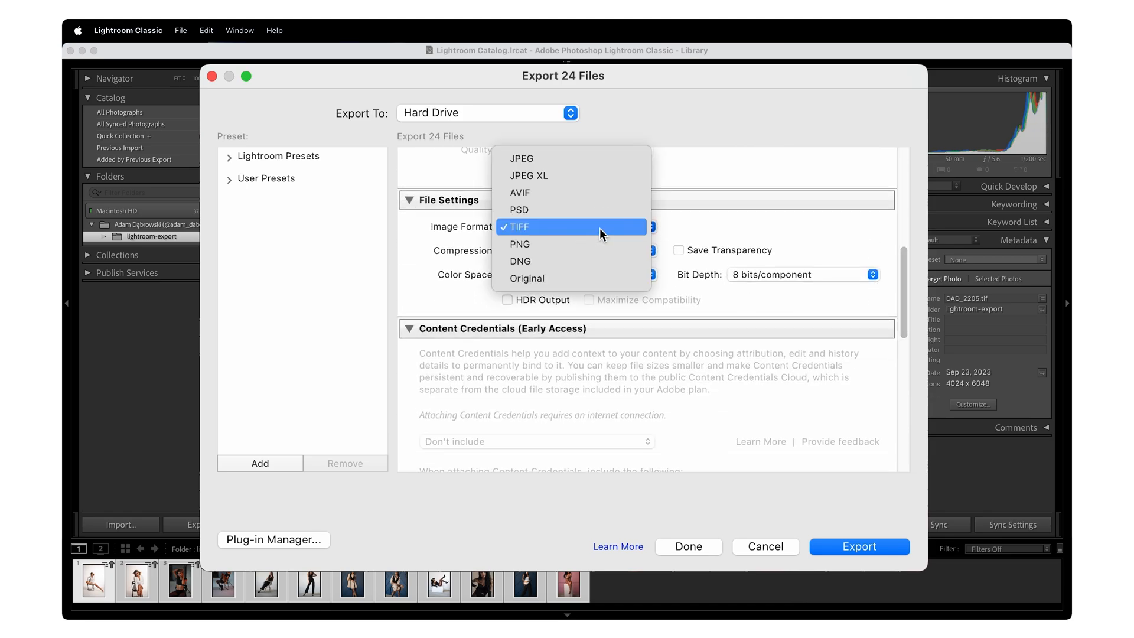
left_click(521, 159)
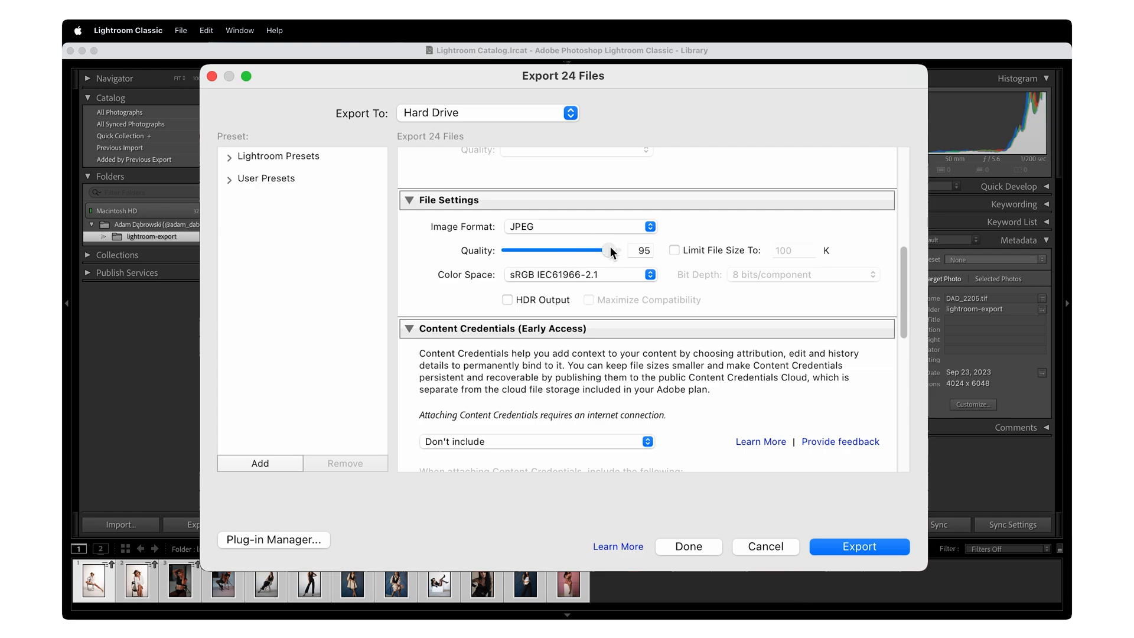
mouse_move(903, 286)
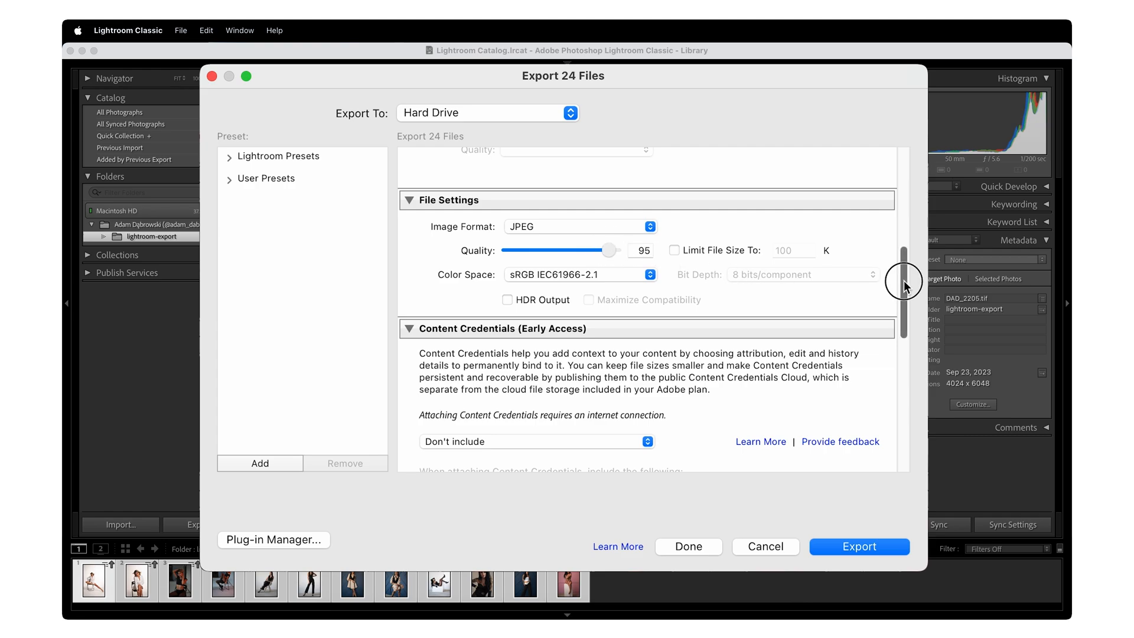
Resize exports to fit 1,600 px on the long edge and sharpen for screen.
scroll("down", 3)
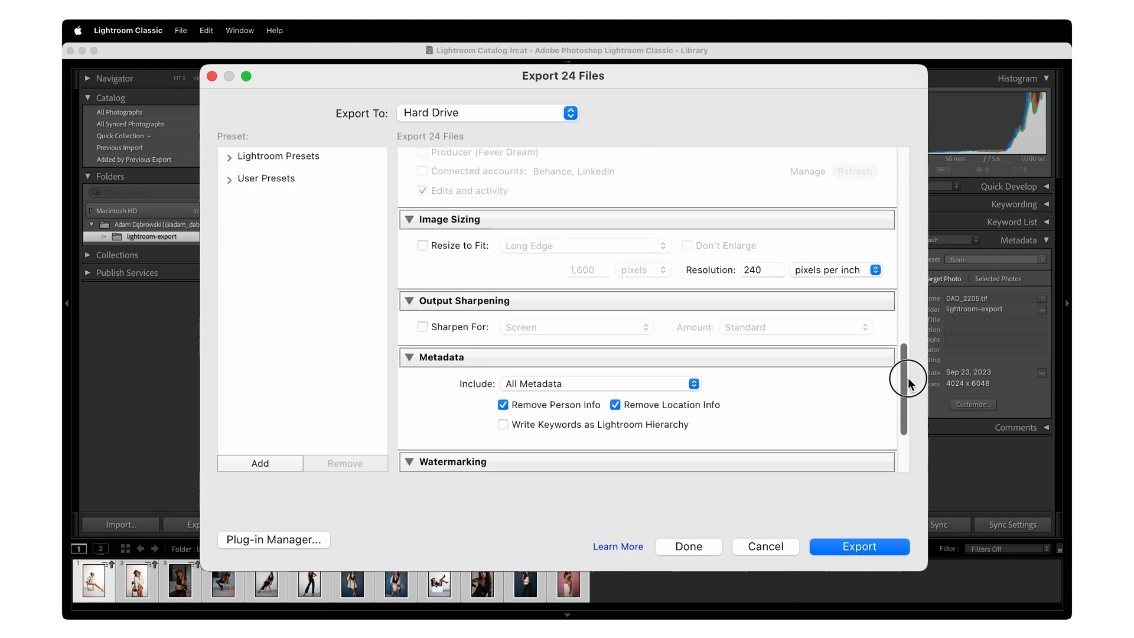
left_click(423, 236)
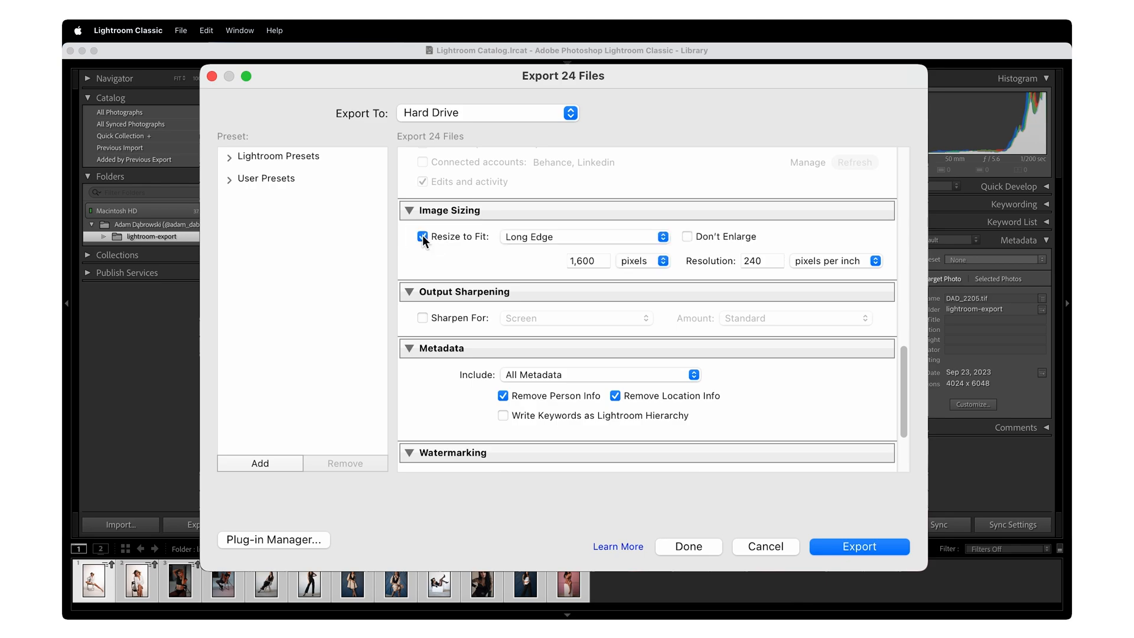
left_click(588, 260)
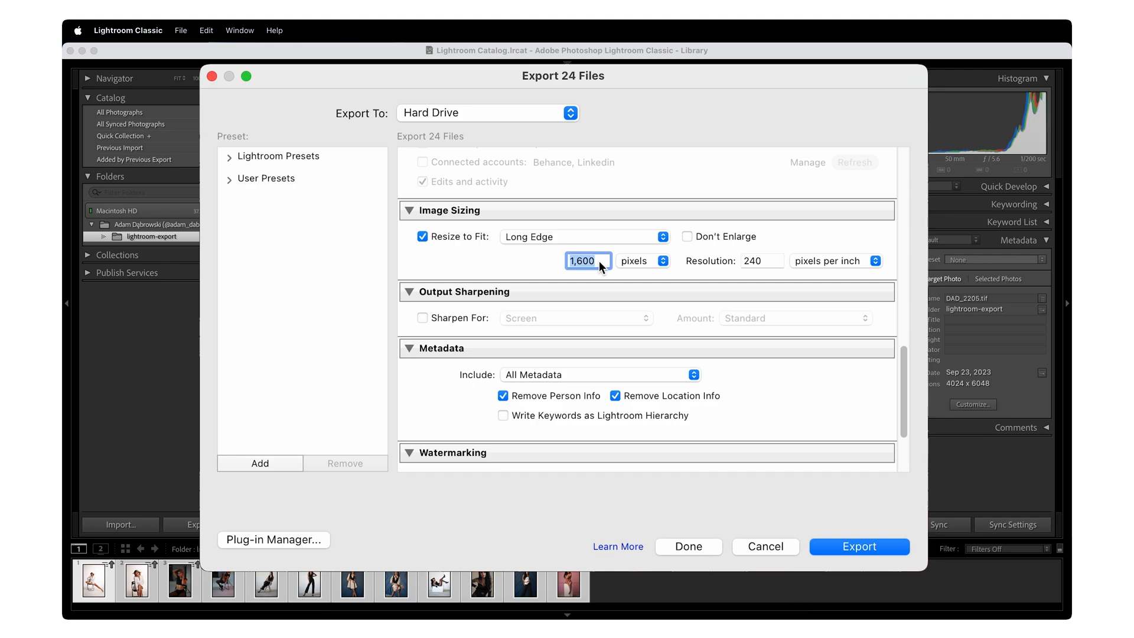
left_click(422, 318)
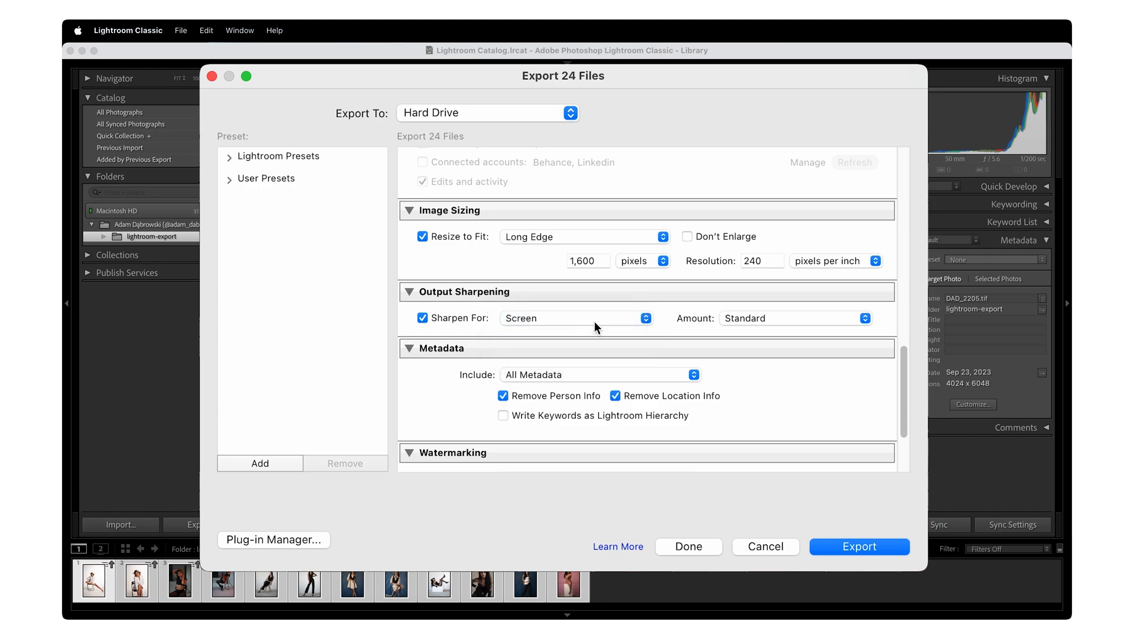
Turn on watermarking and bring up the watermark editor.
scroll("down", 3)
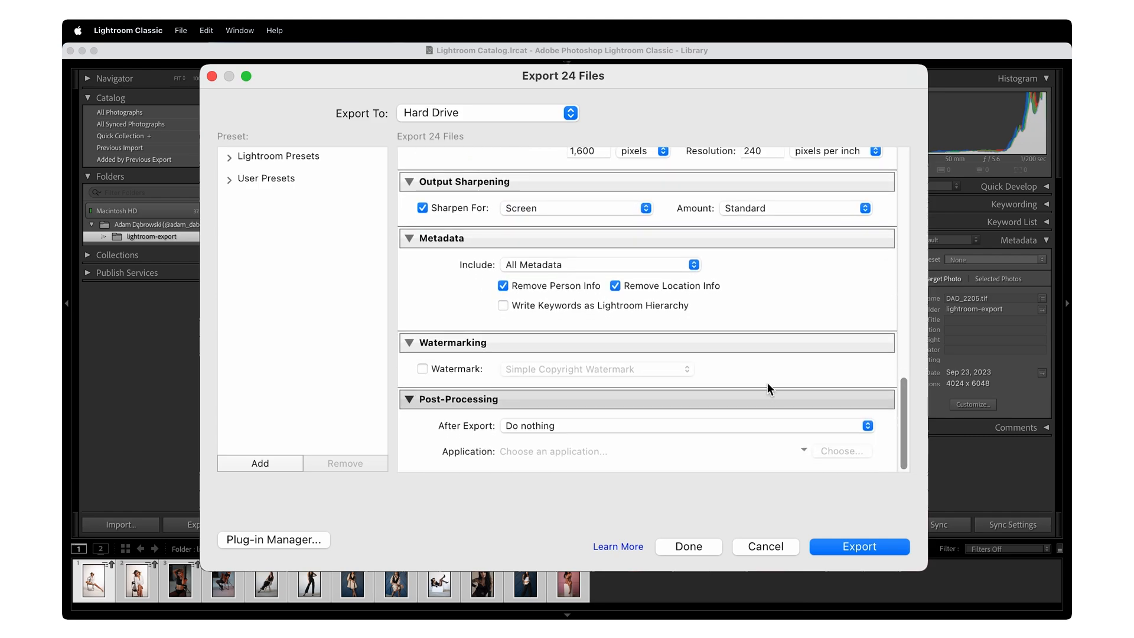
left_click(423, 368)
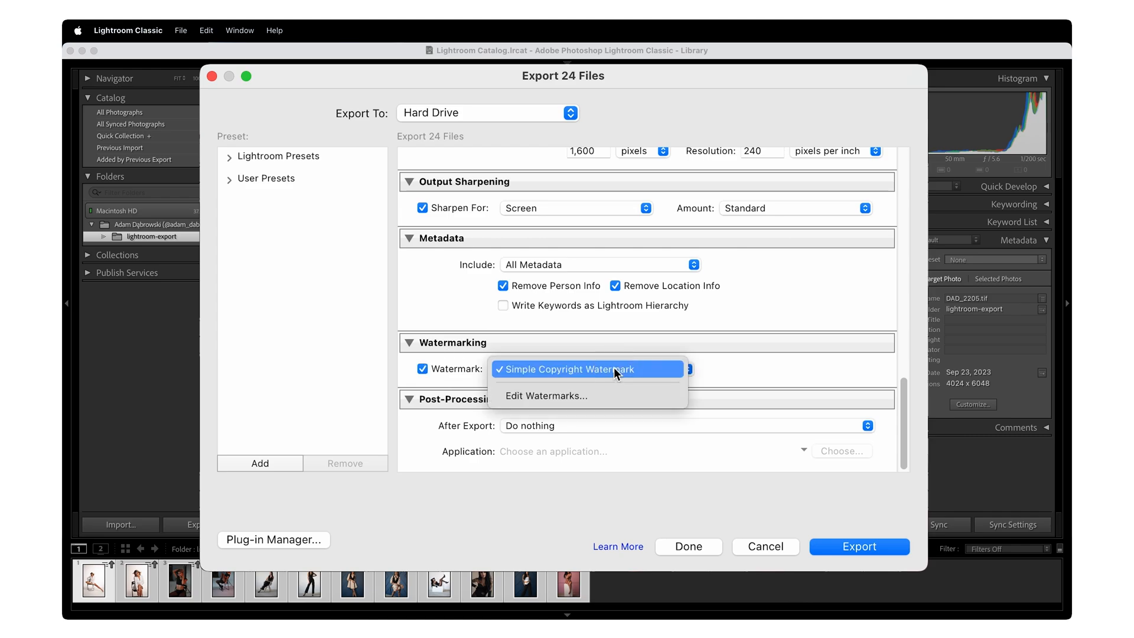
left_click(586, 368)
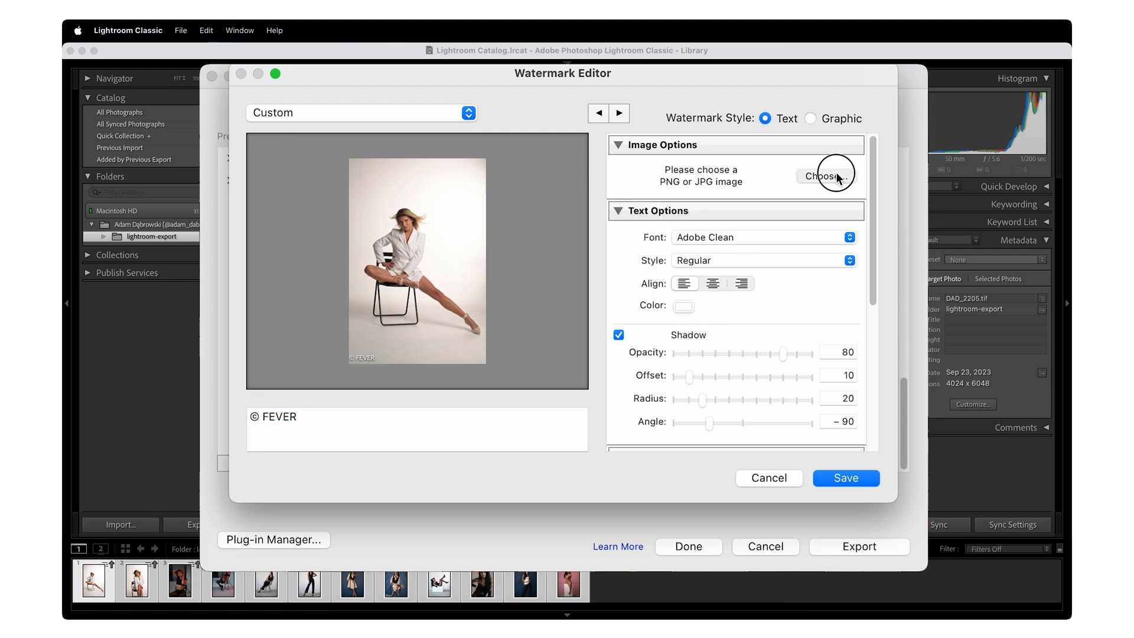
Use a PNG logo watermark at 41% opacity, saved as preset 'Retouch4me'.
left_click(810, 118)
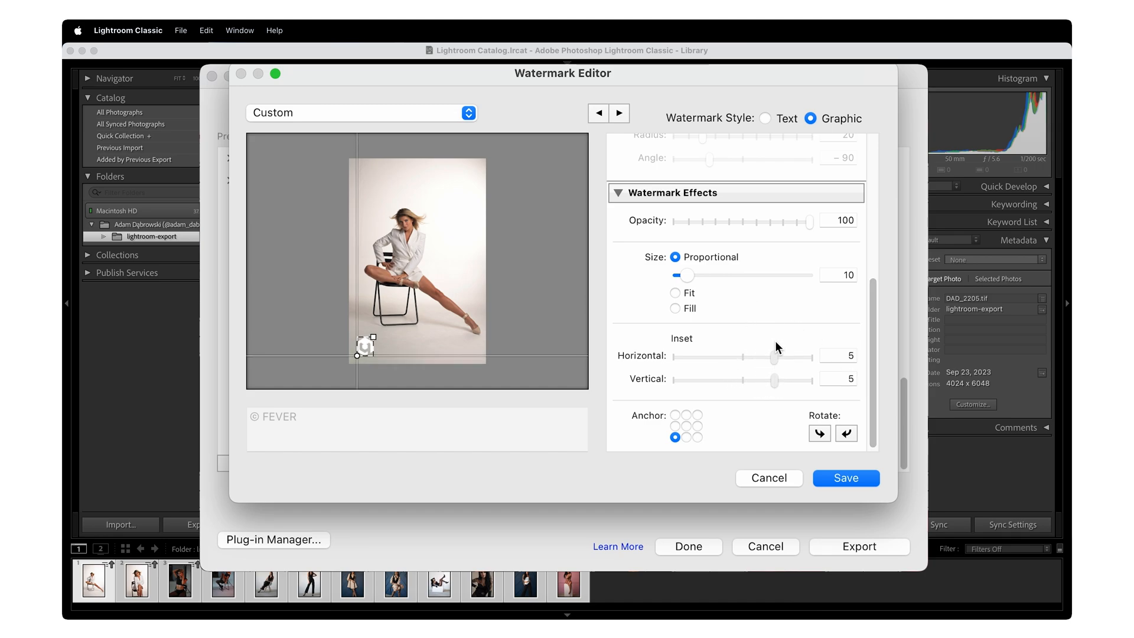
left_click_drag(808, 221, 730, 220)
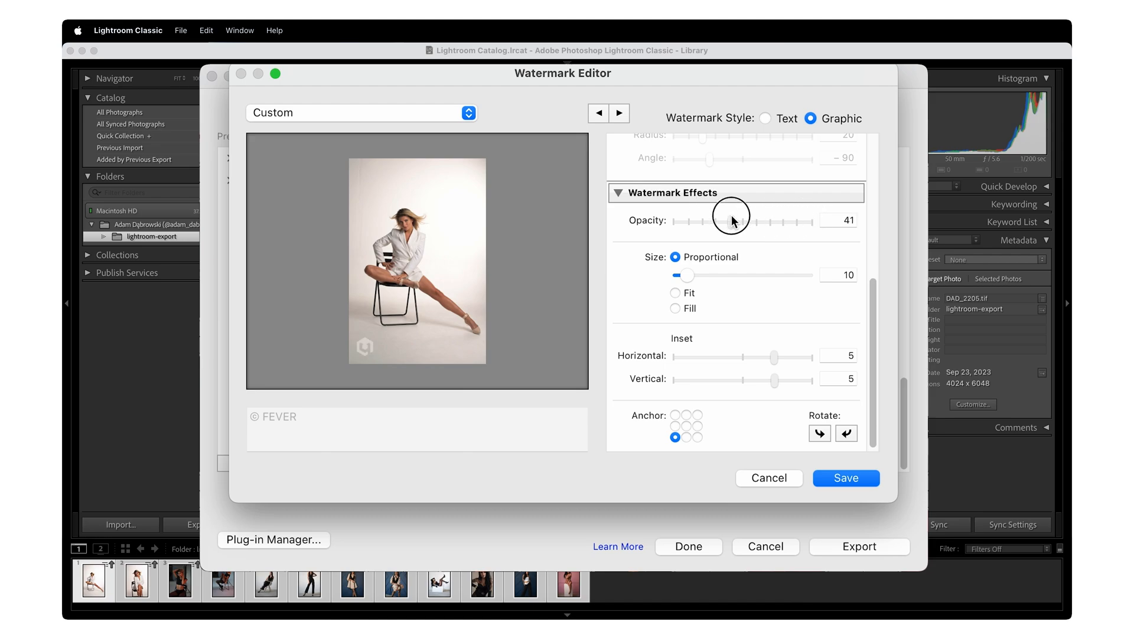
mouse_move(846, 445)
type("Retouch4me")
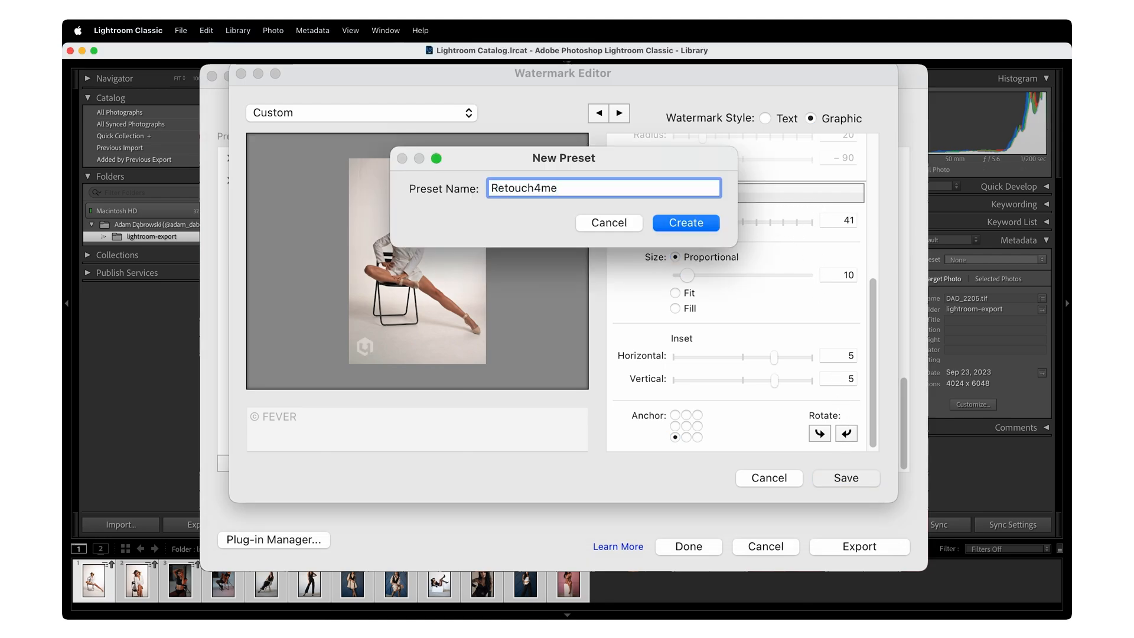
left_click(686, 223)
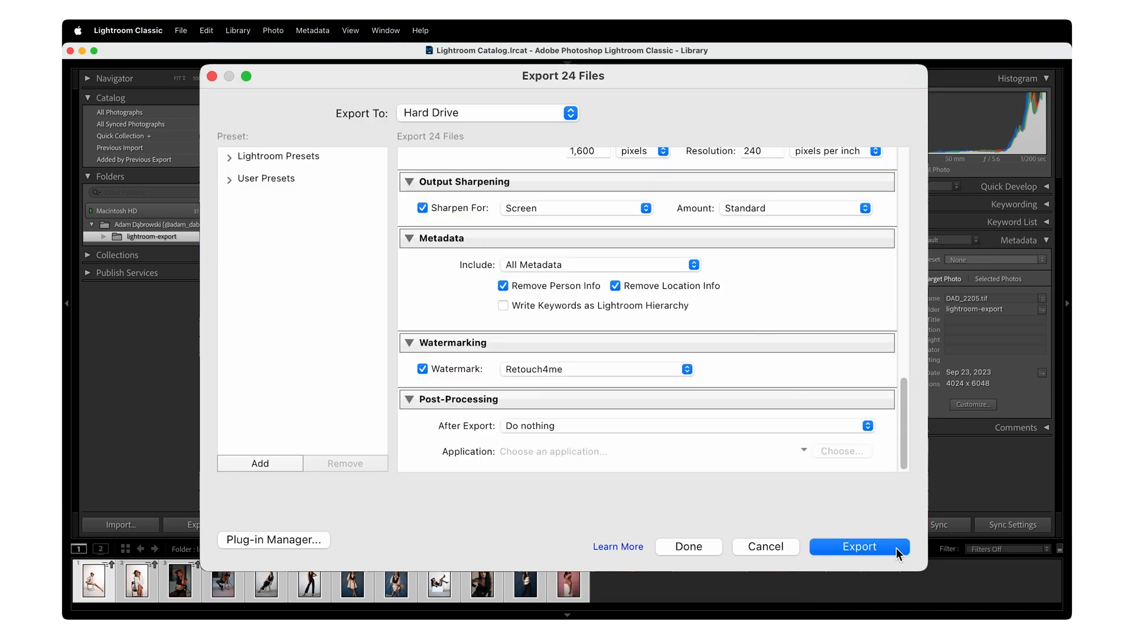
Start the JPEG export with the configured resize, sharpening and watermark settings.
left_click(858, 546)
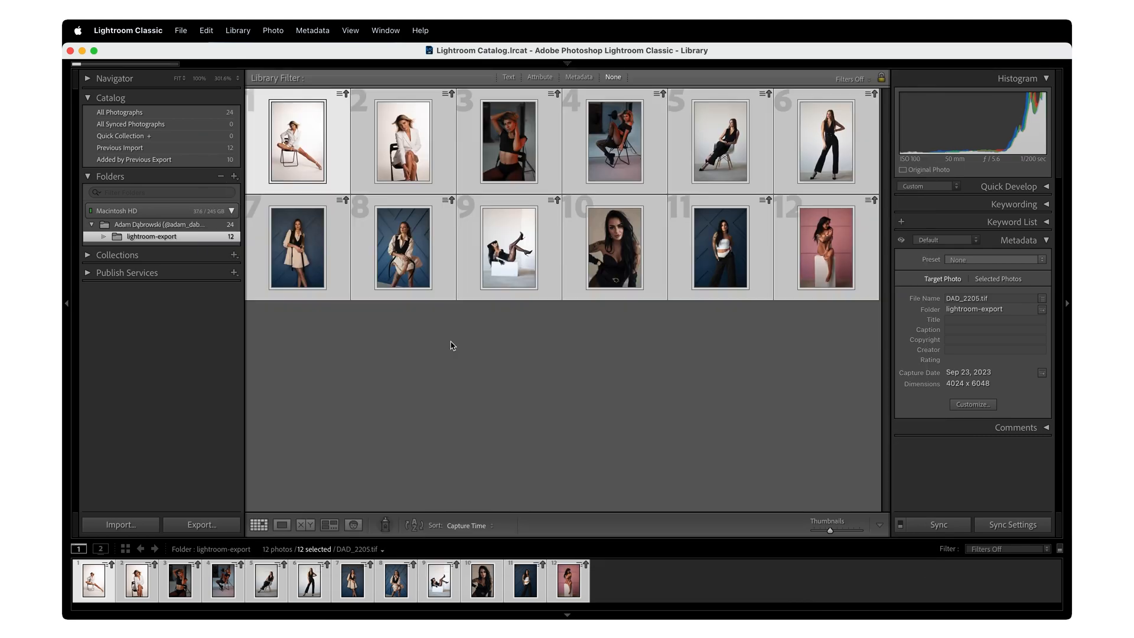